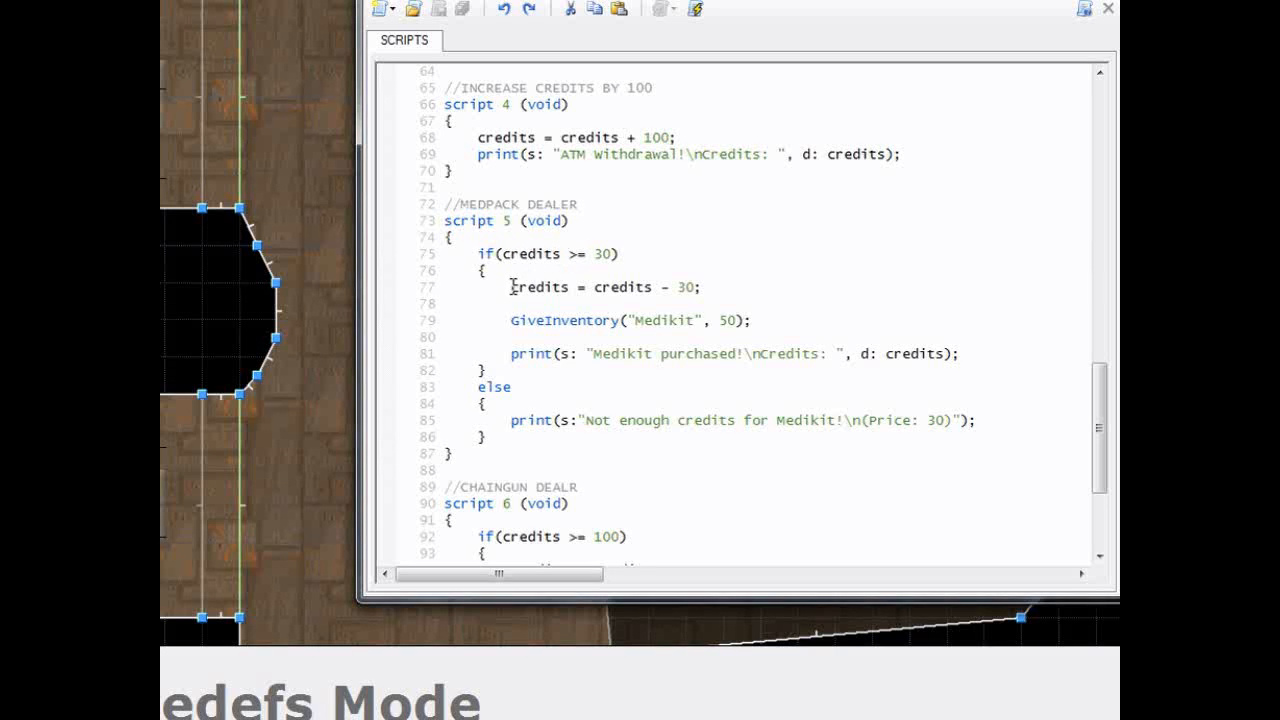
# - Highlight the medikit credit deduction, then the chaingun price check, deduction and inventory lines
pyautogui.doubleClick(617, 287)
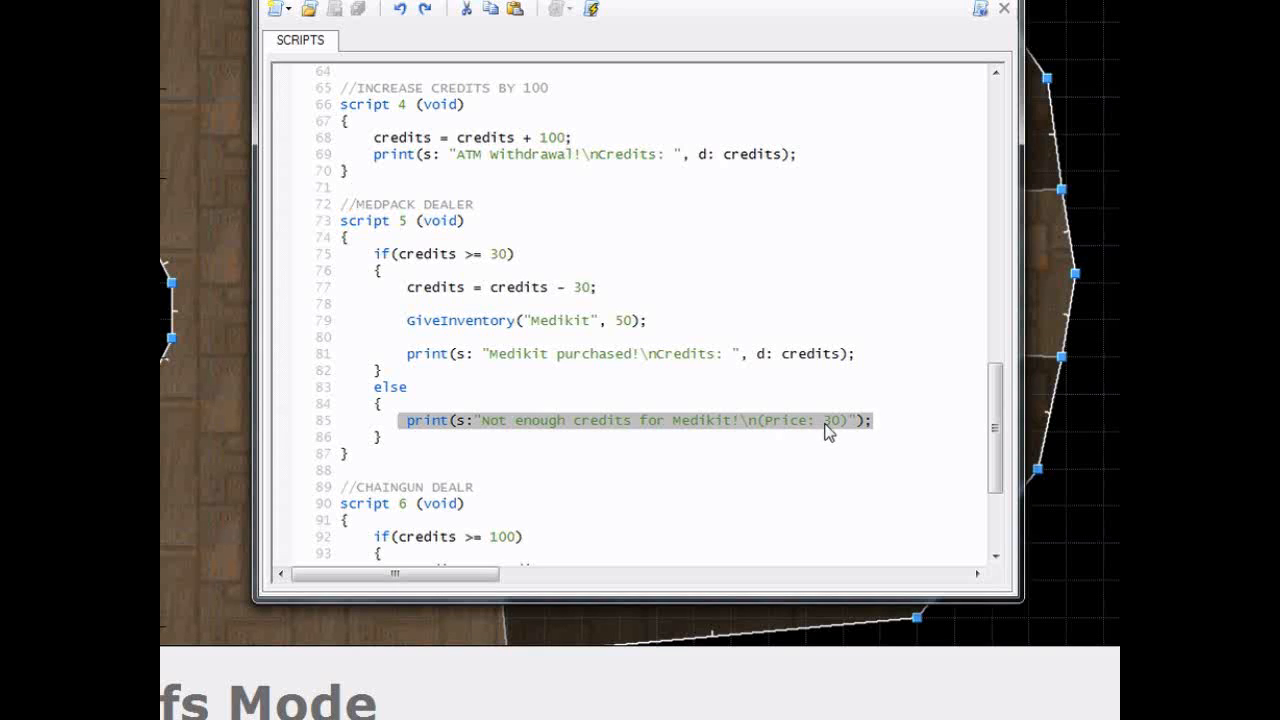
pyautogui.scroll(-3)
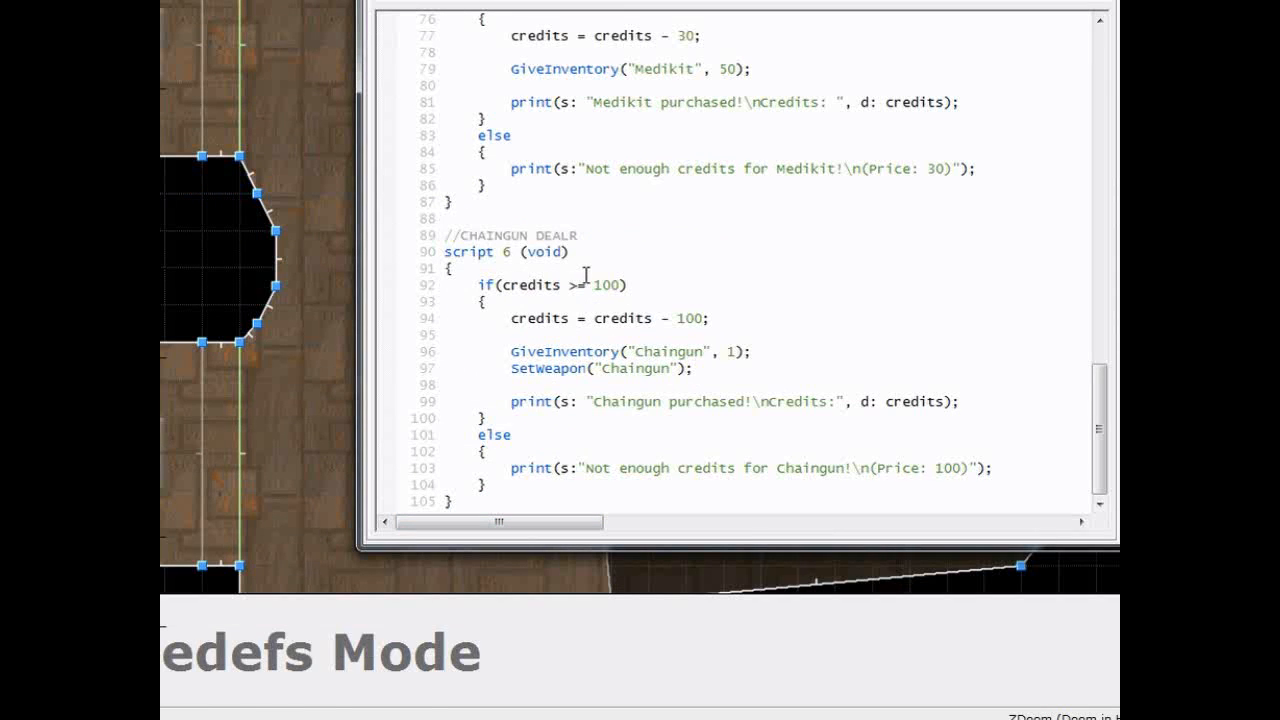
pyautogui.doubleClick(606, 285)
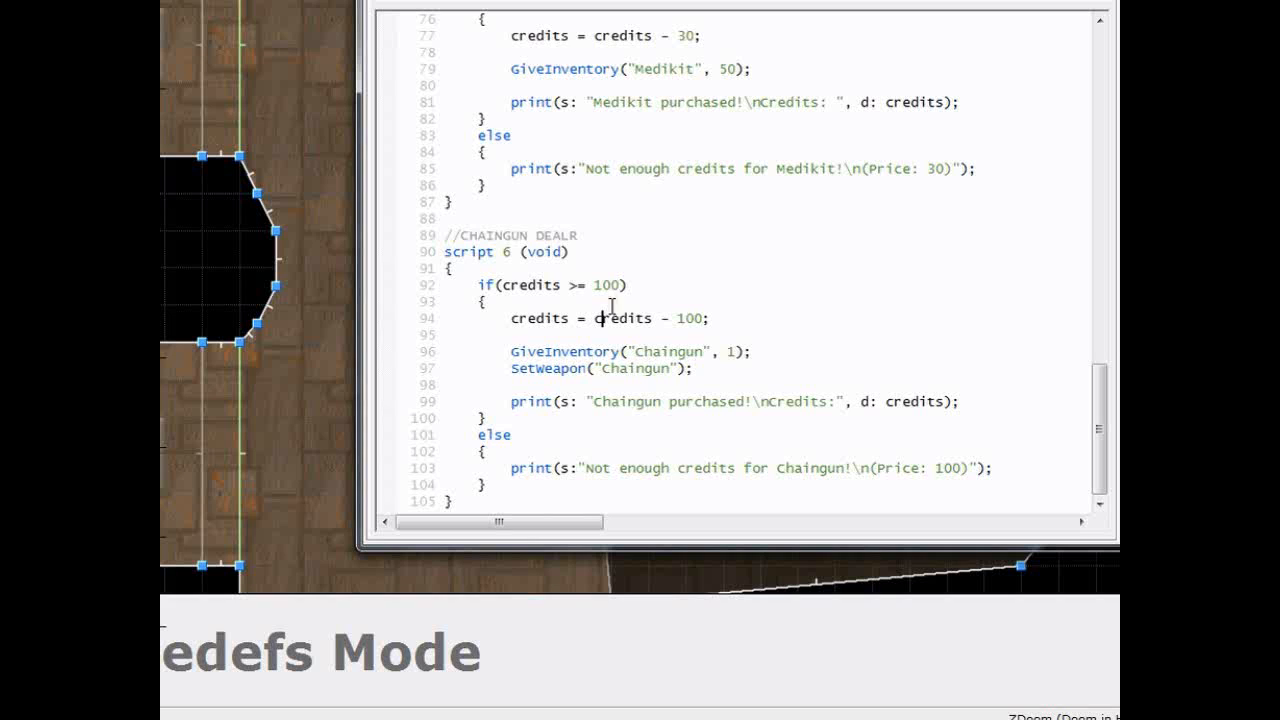
pyautogui.doubleClick(606, 285)
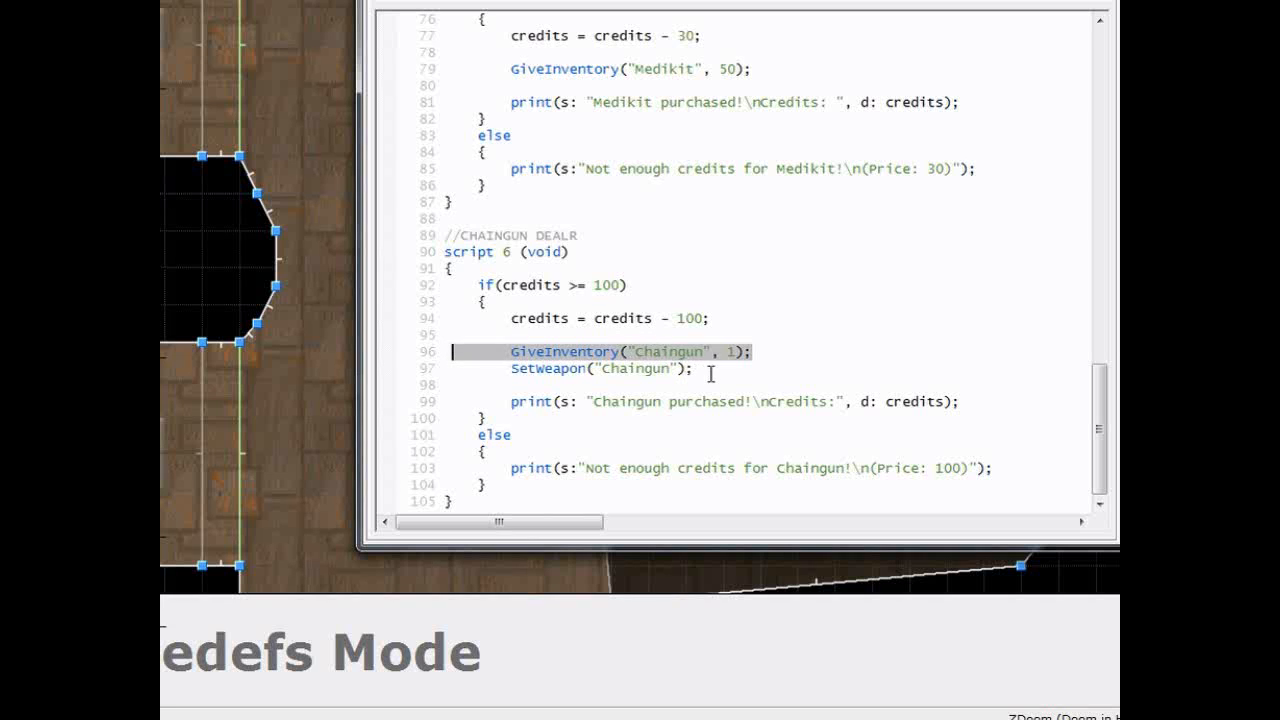
pyautogui.doubleClick(548, 368)
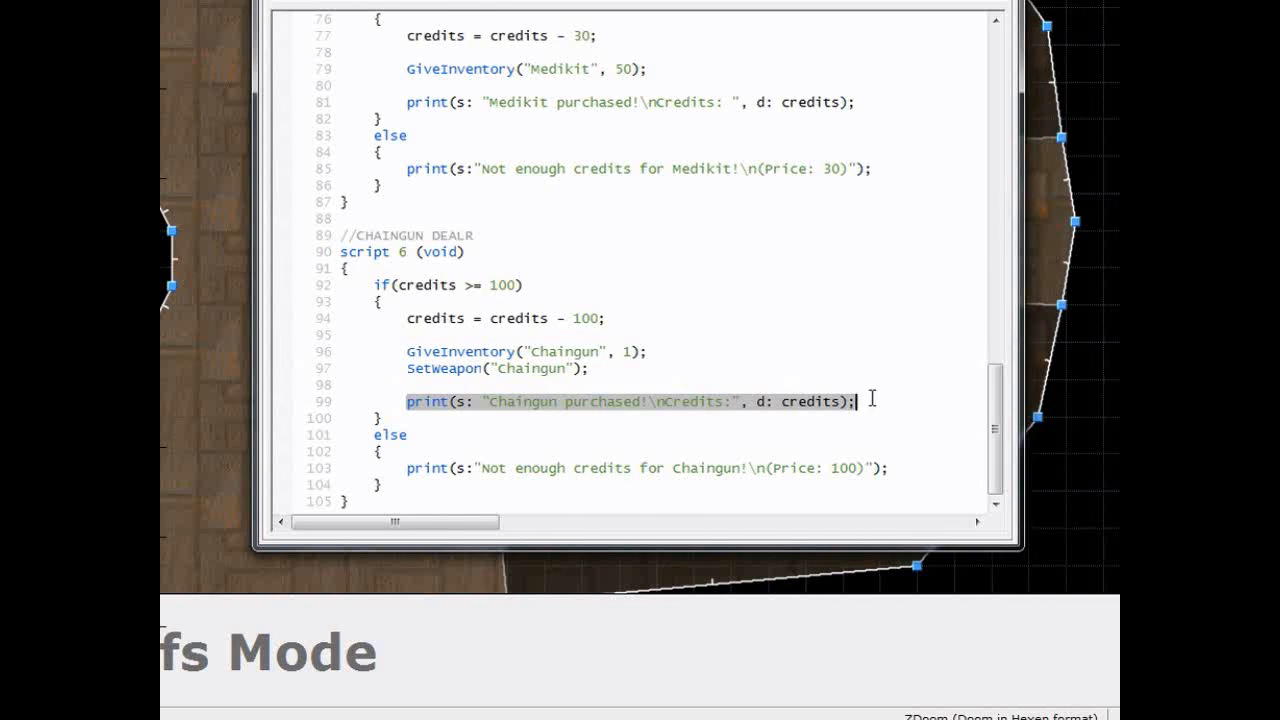
pyautogui.moveTo(780, 413)
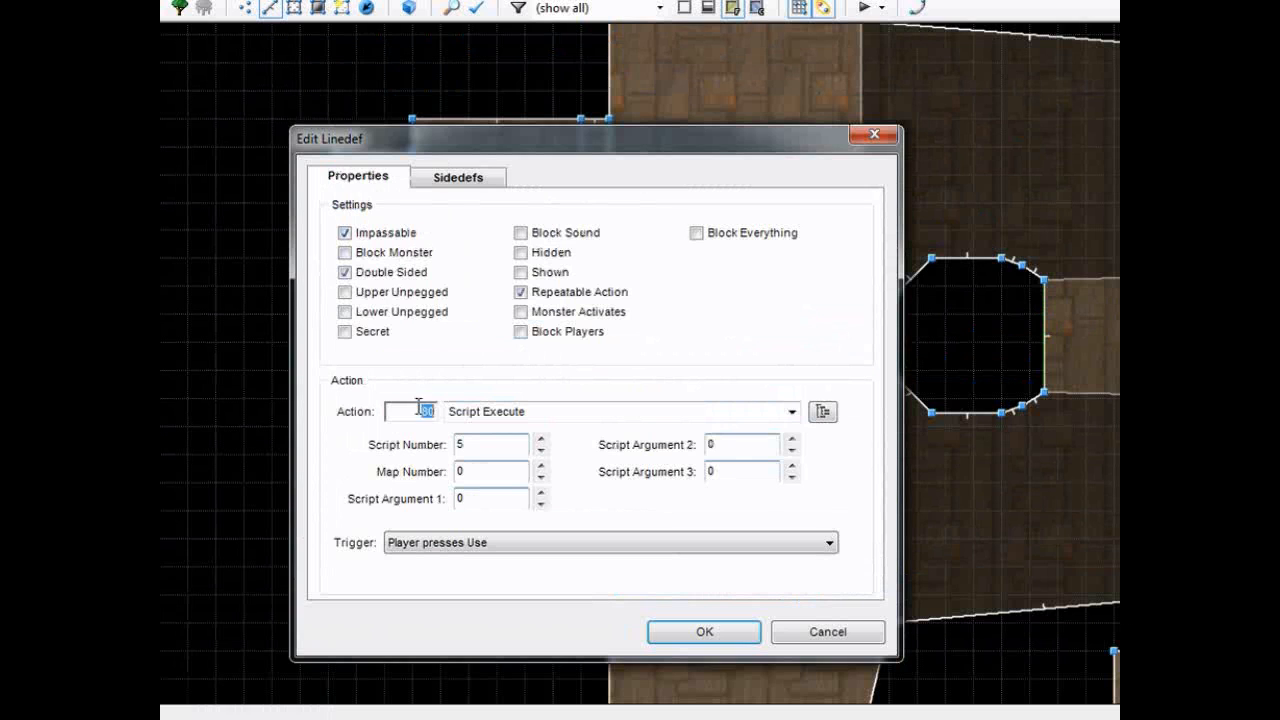
# - Inspect the lower vendor linedef's action number and properties, closing without changes
pyautogui.click(703, 632)
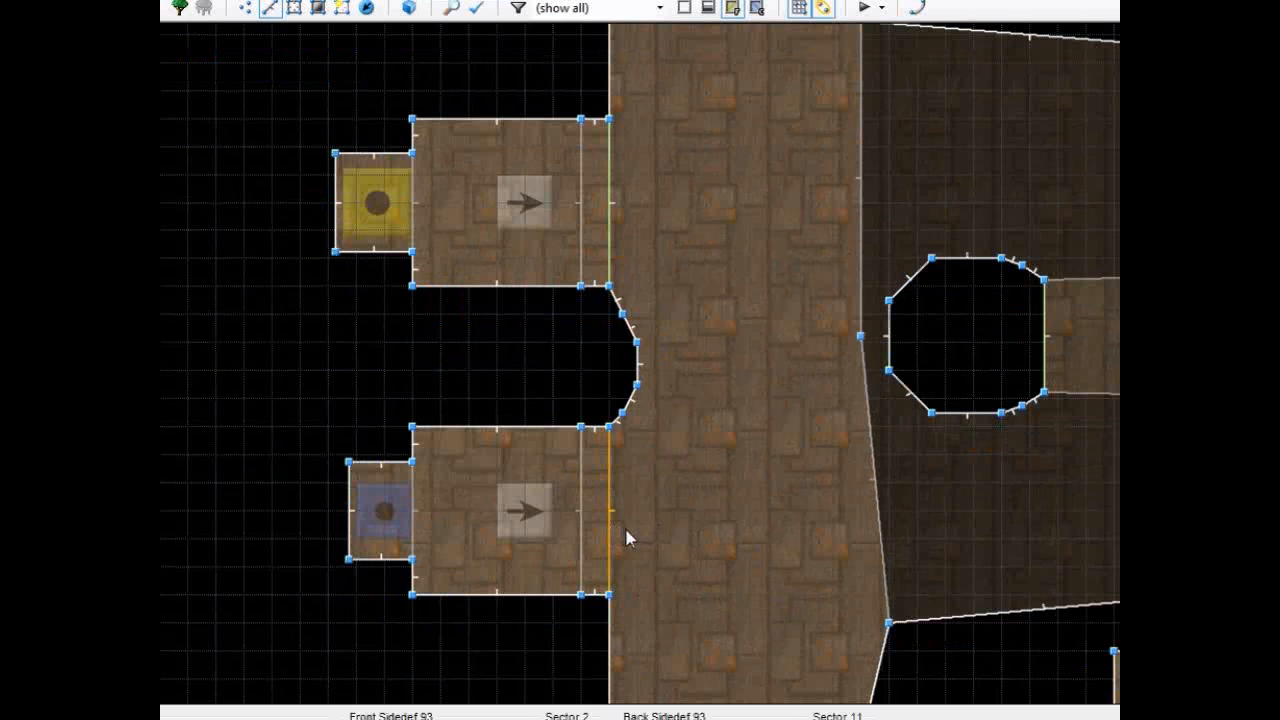
pyautogui.doubleClick(604, 509)
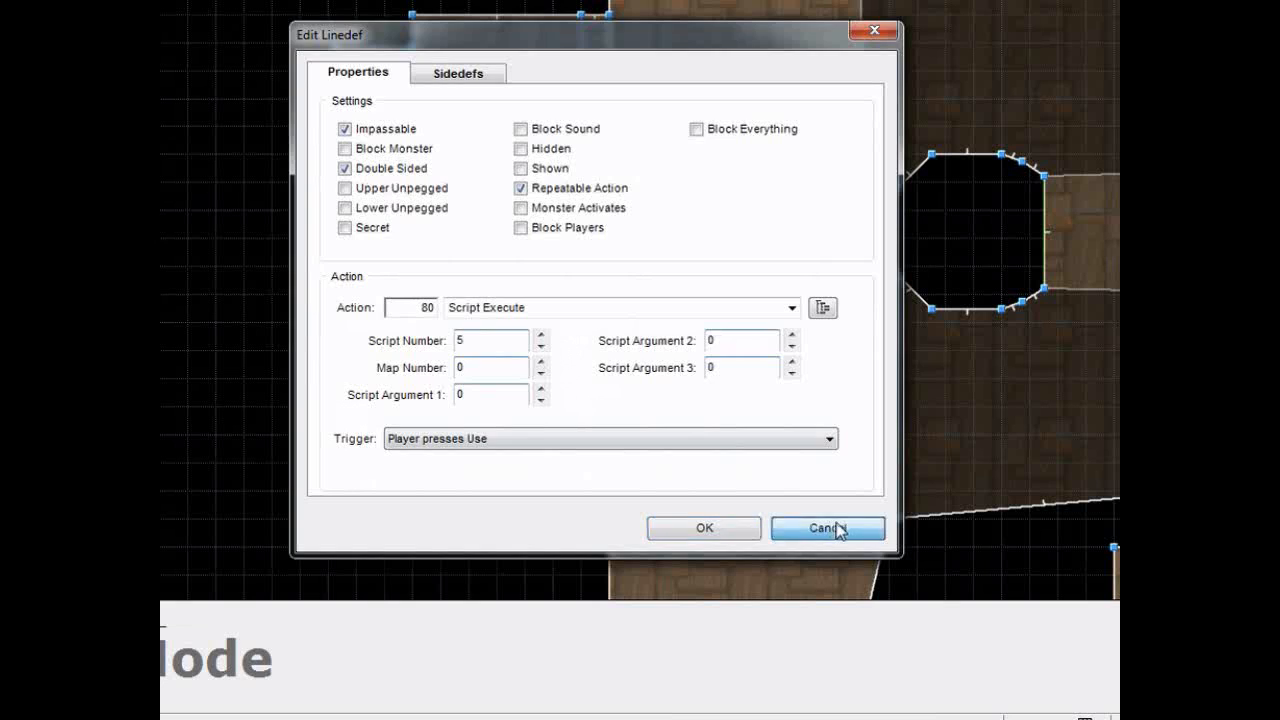
pyautogui.click(827, 527)
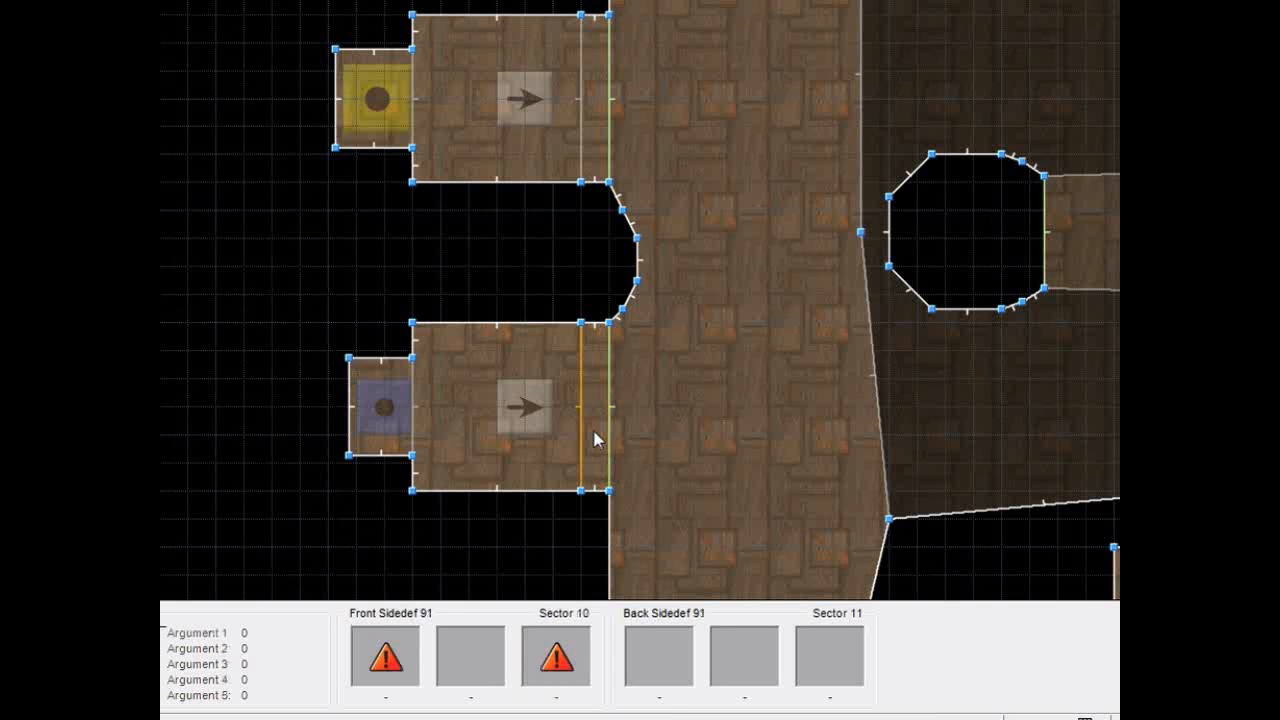
pyautogui.moveTo(583, 443)
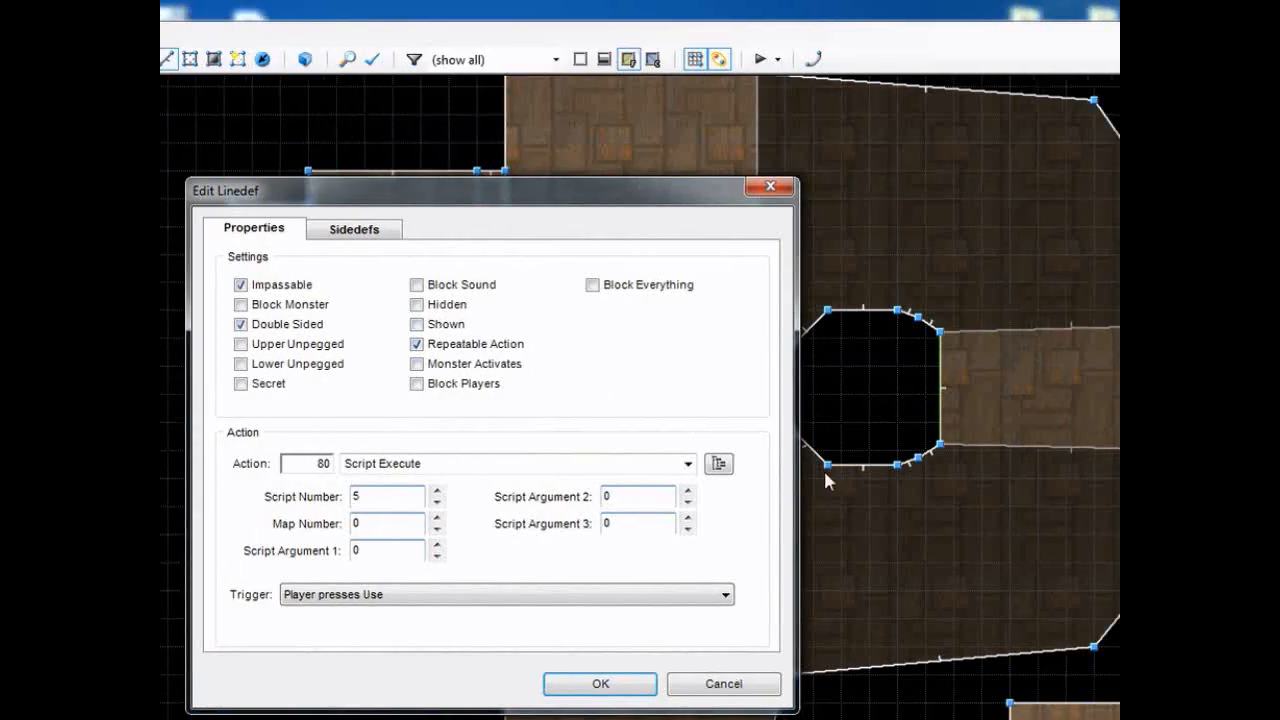
# - Scroll the script file down from the top to dealer scripts 5 and 6
pyautogui.click(599, 684)
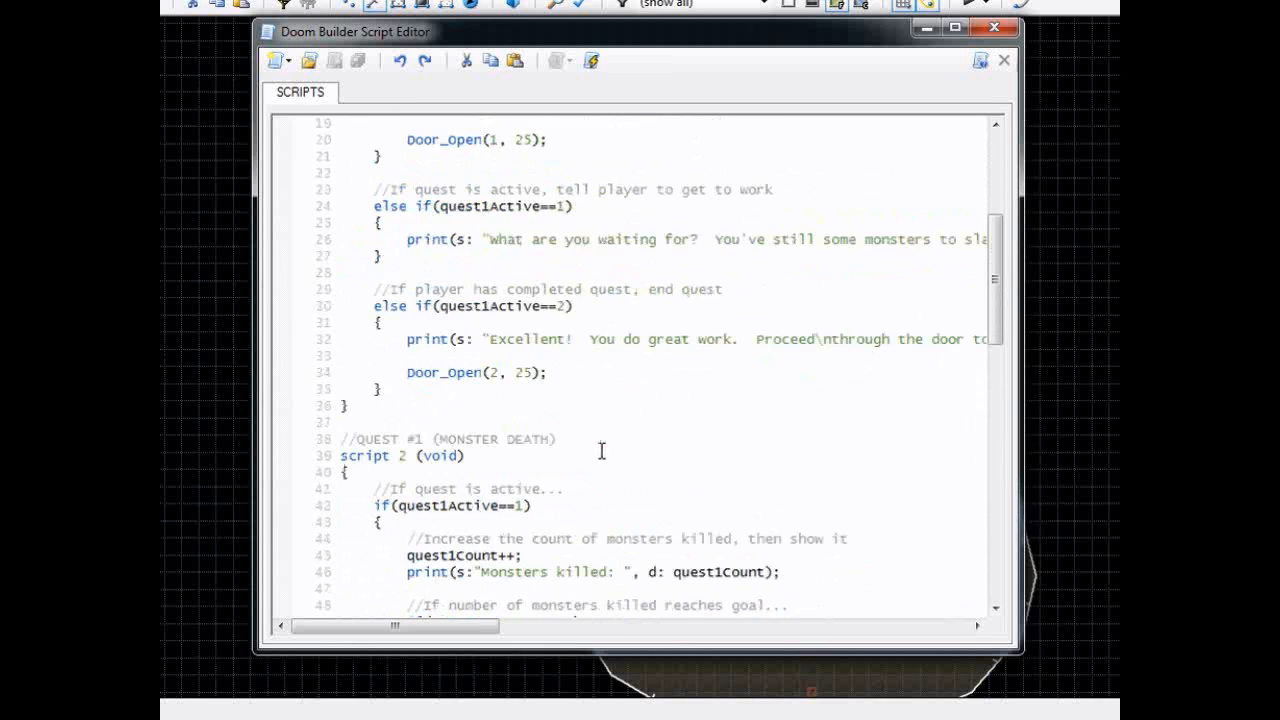
pyautogui.scroll(-3)
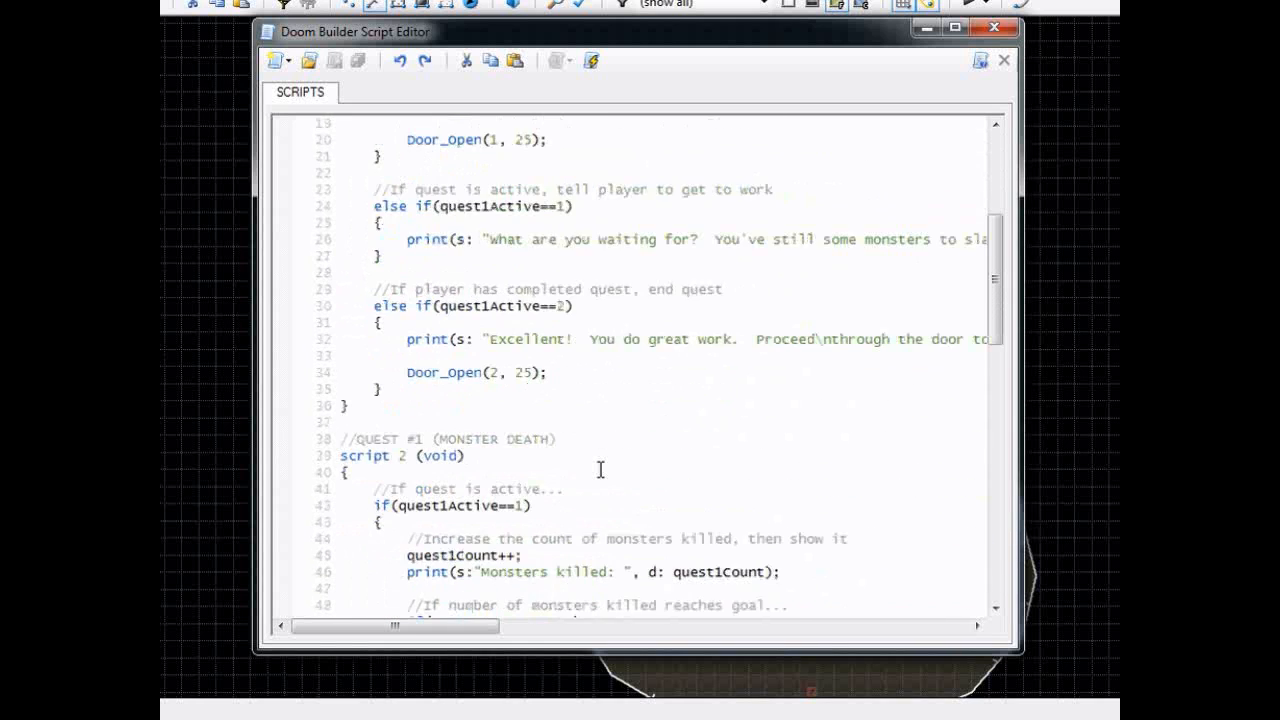
pyautogui.scroll(-3)
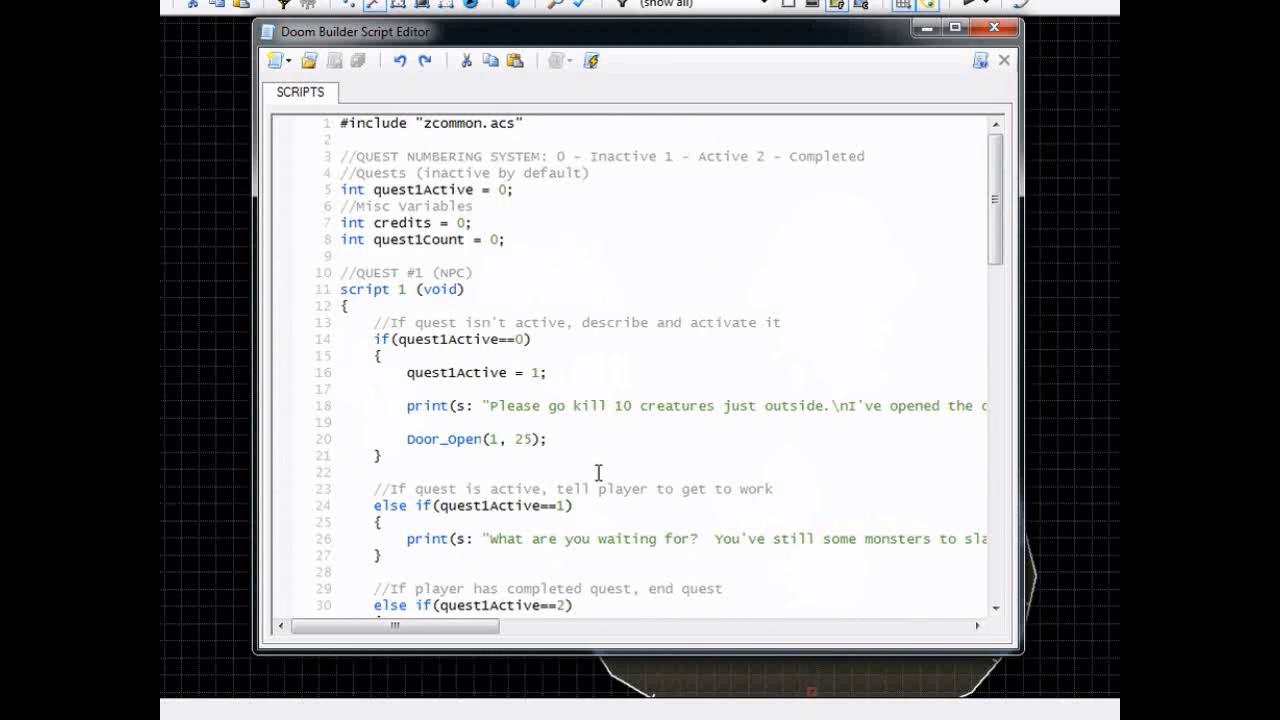
pyautogui.scroll(-3)
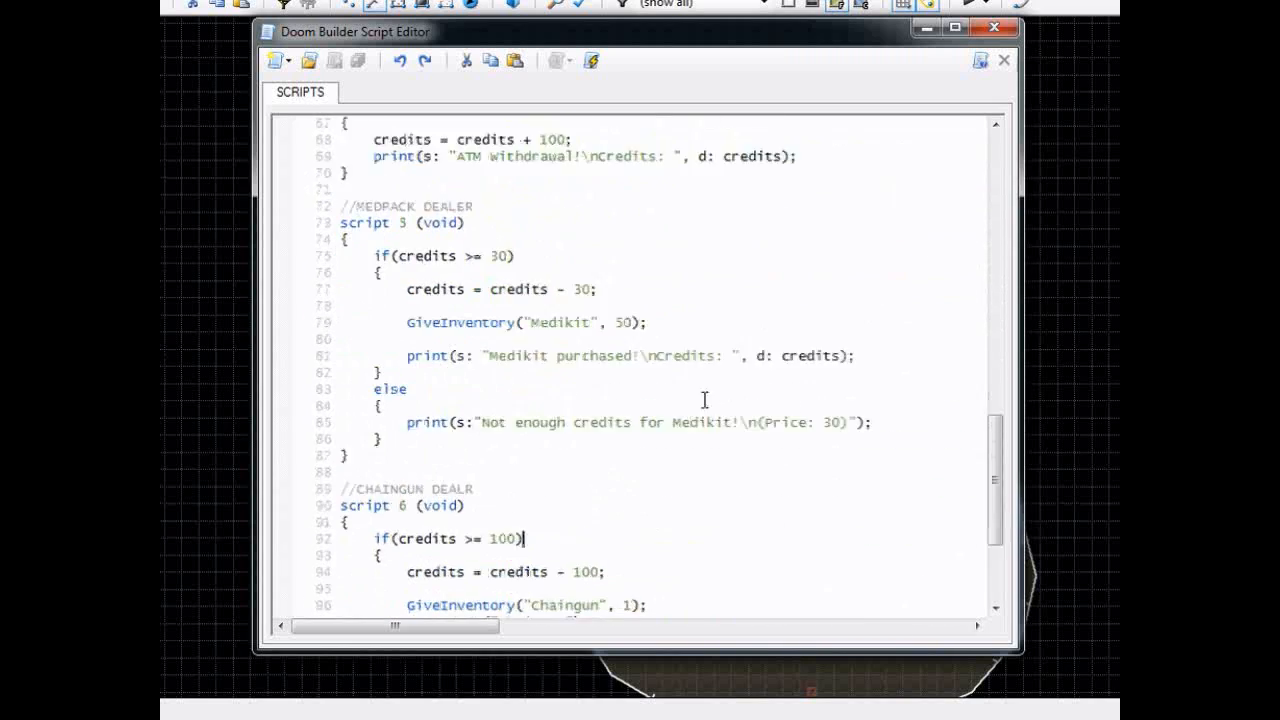